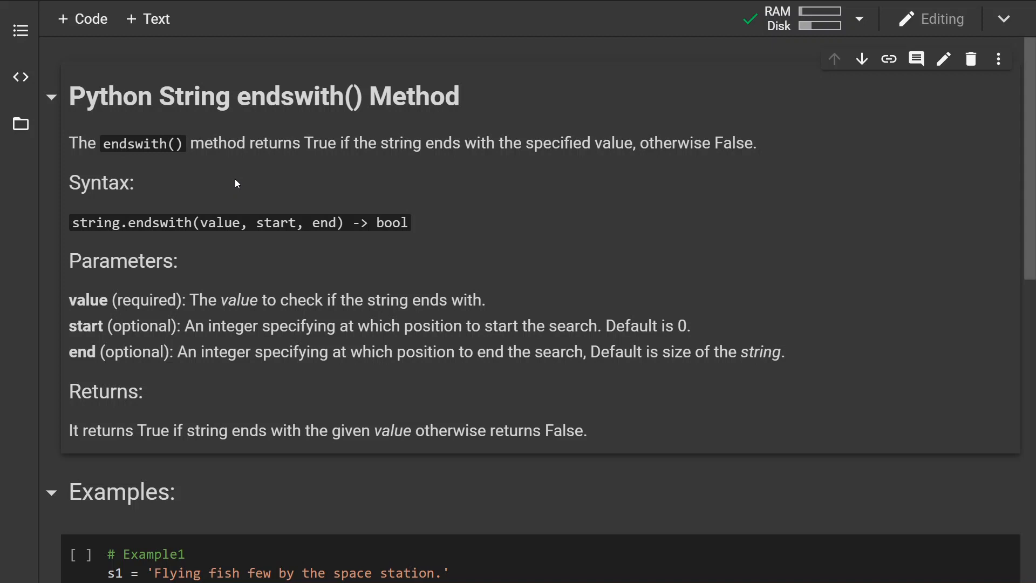
mouse_move(414, 217)
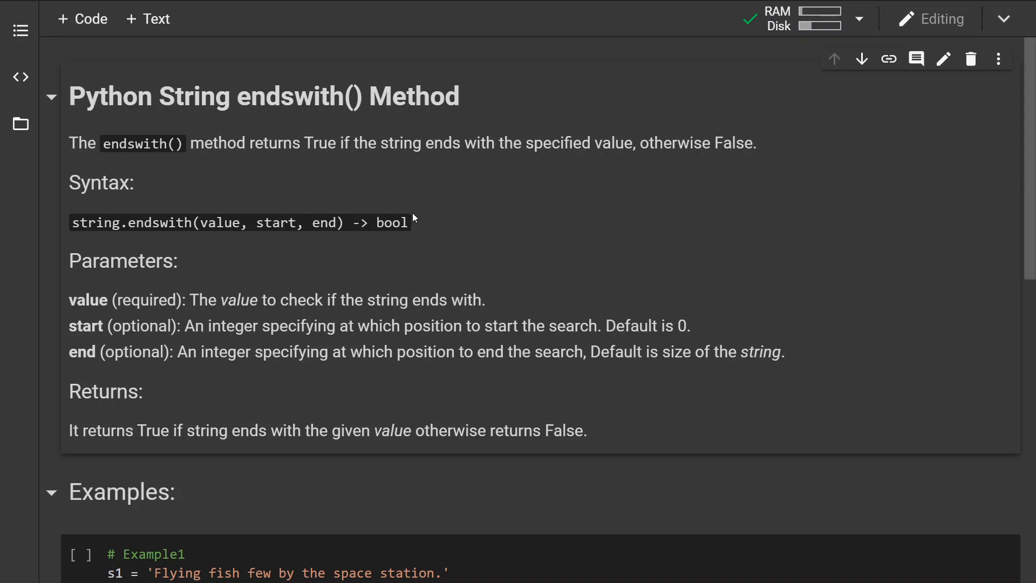
- Scroll past the Syntax, Parameters and Returns sections to the three example cells
scroll("down", 3)
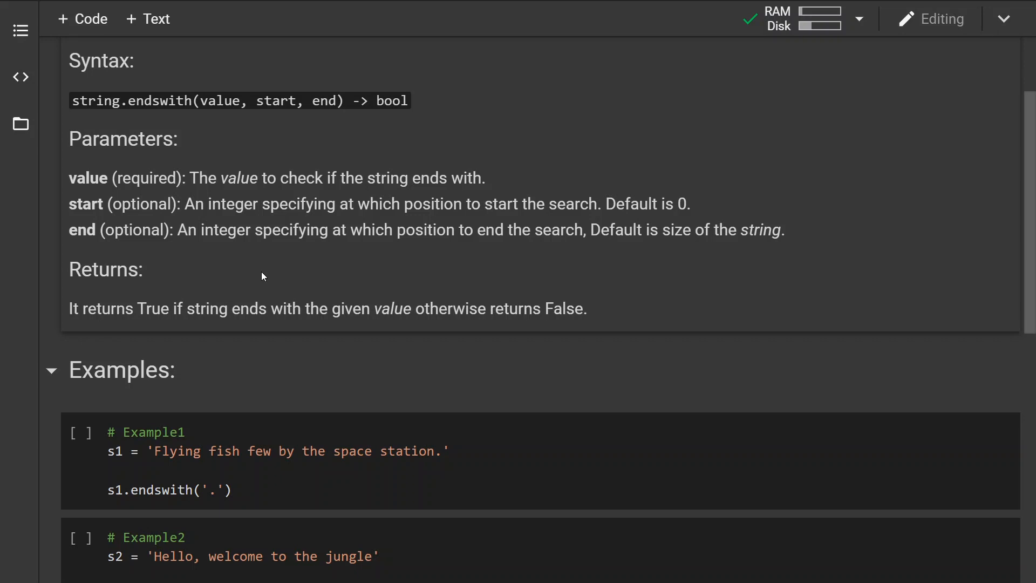
scroll("down", 3)
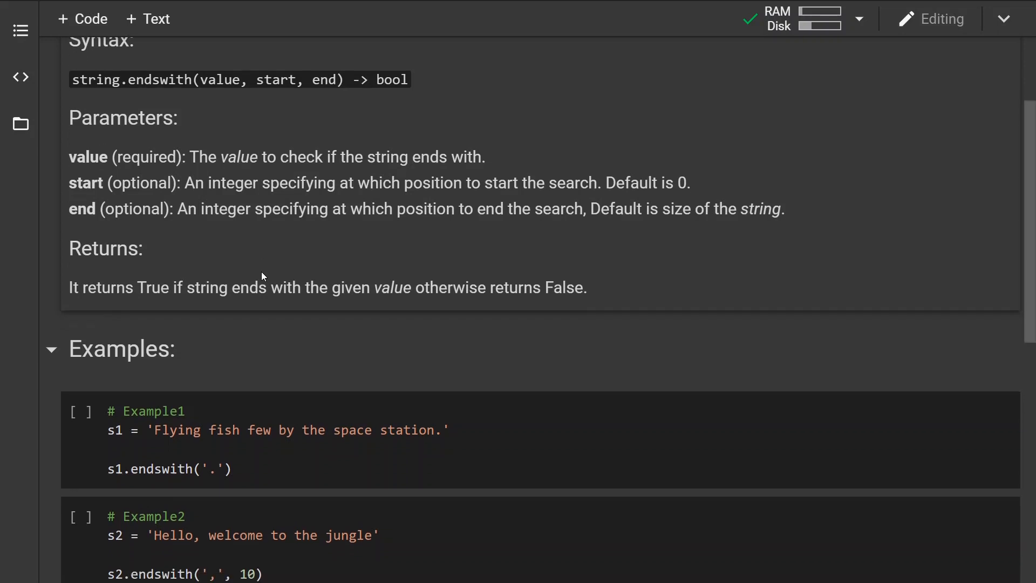
scroll("down", 3)
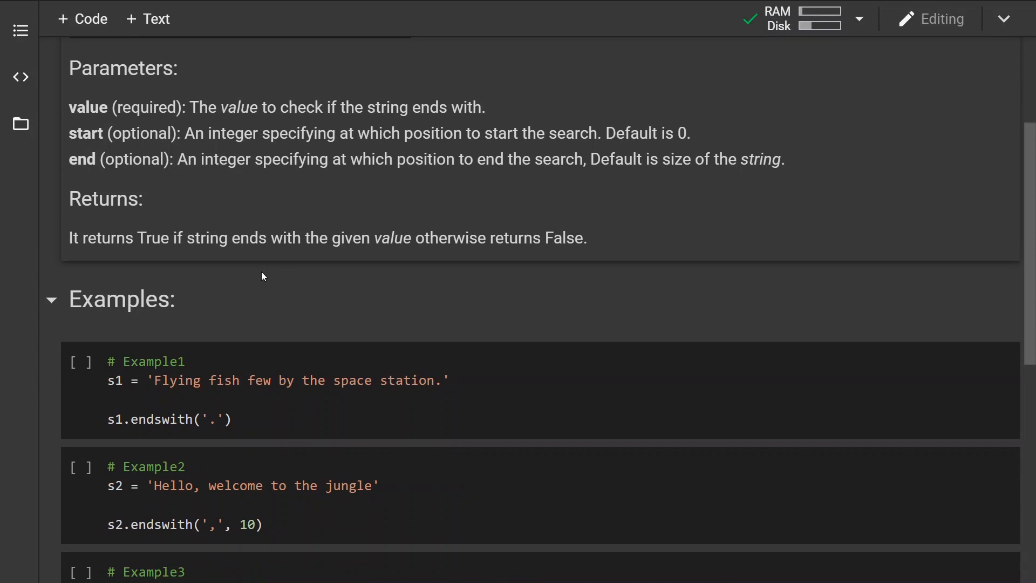
scroll("down", 3)
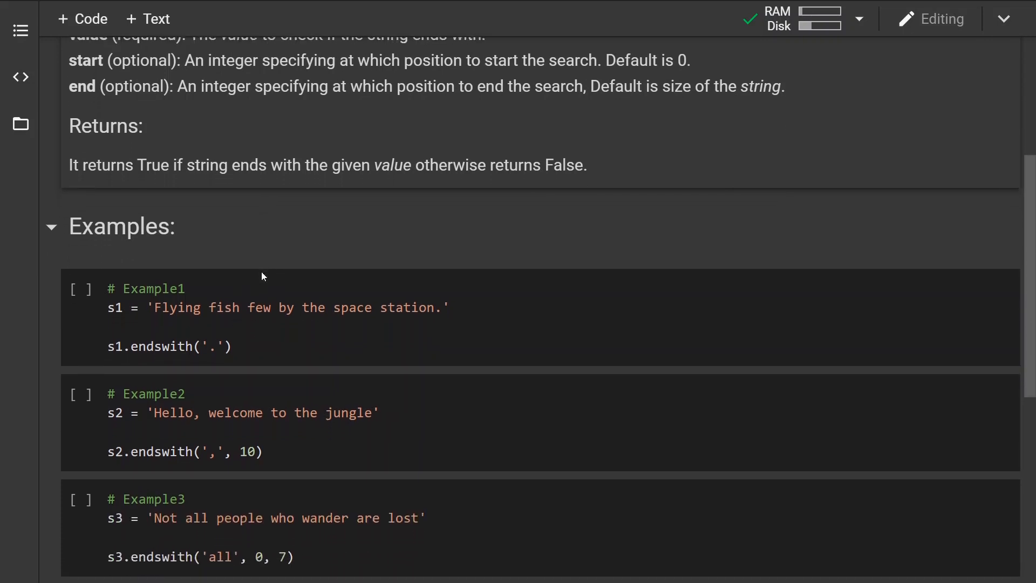
- Run the Example1 endswith() cell and confirm it outputs True
scroll("down", 3)
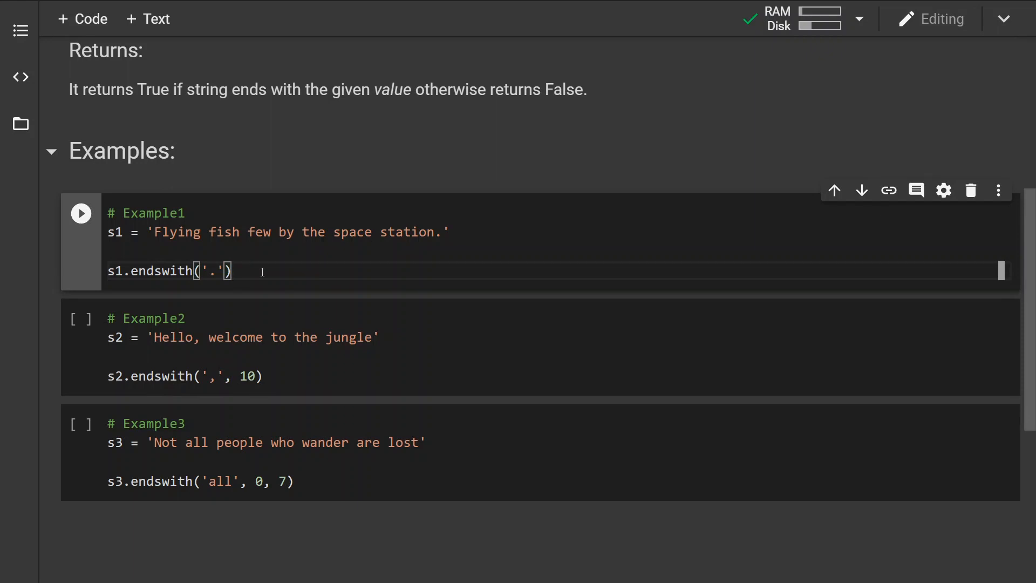
left_click(79, 213)
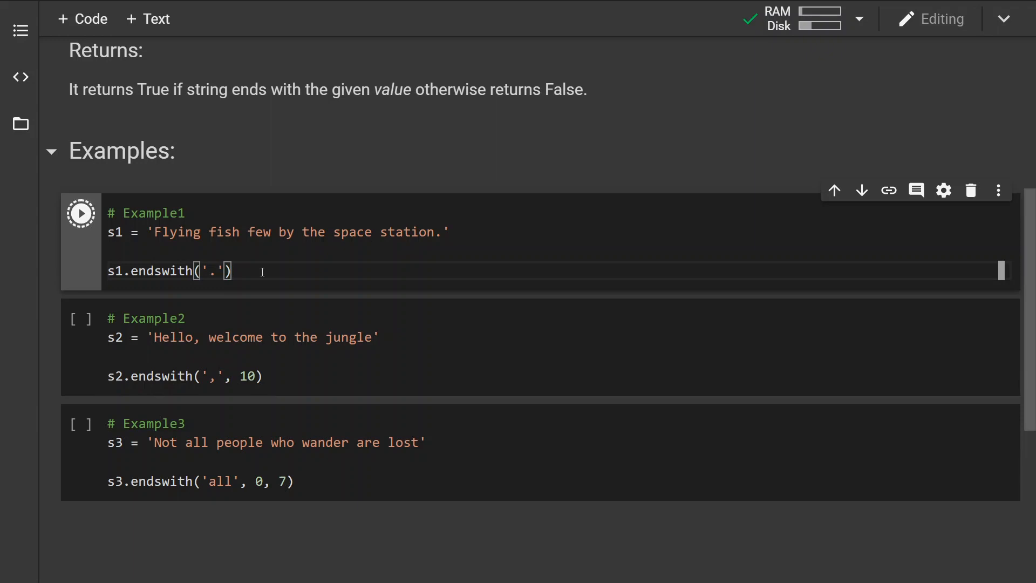
left_click(80, 213)
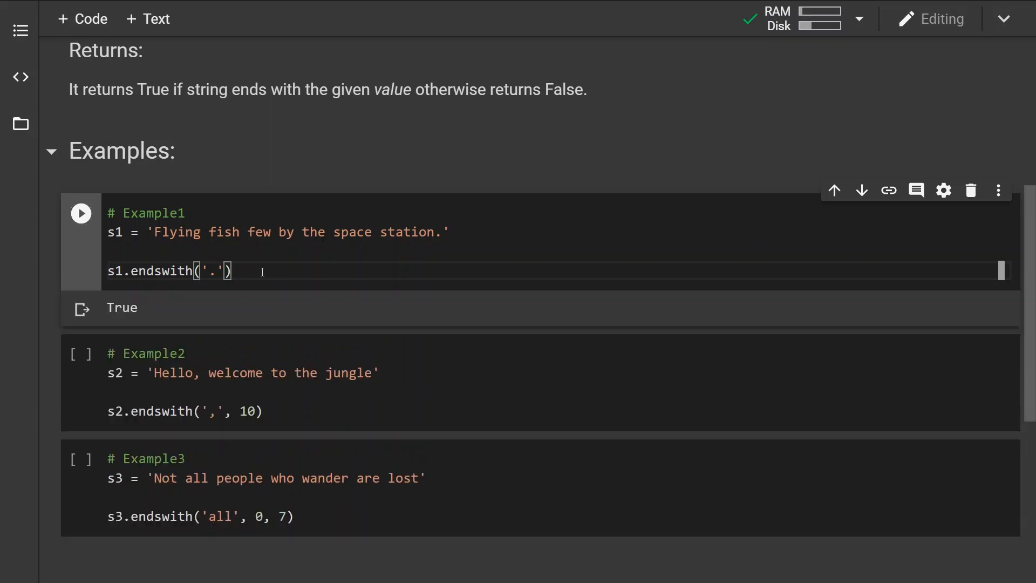
scroll("down", 3)
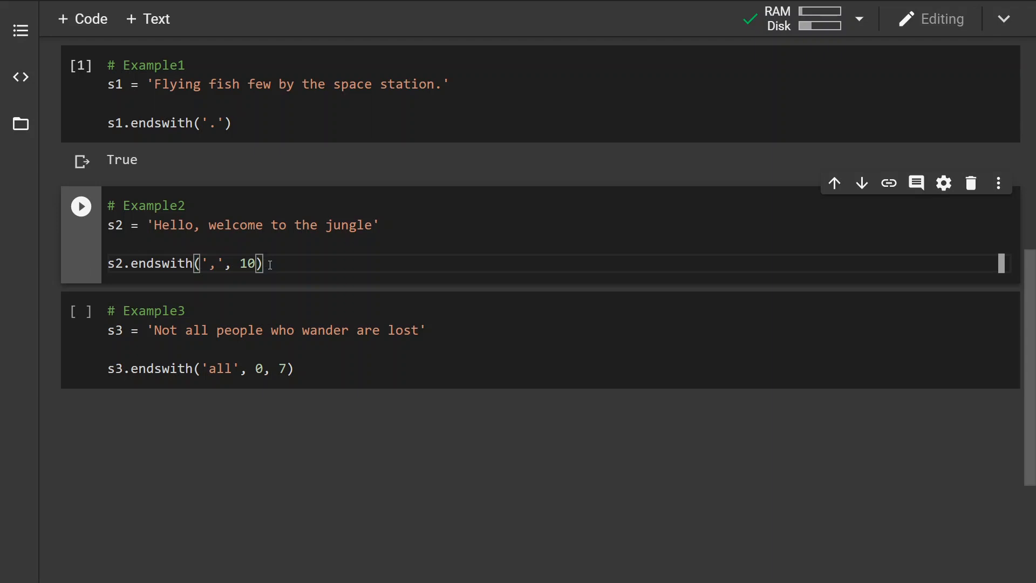
- Run the Example2 endswith() cell, which outputs False
left_click(80, 206)
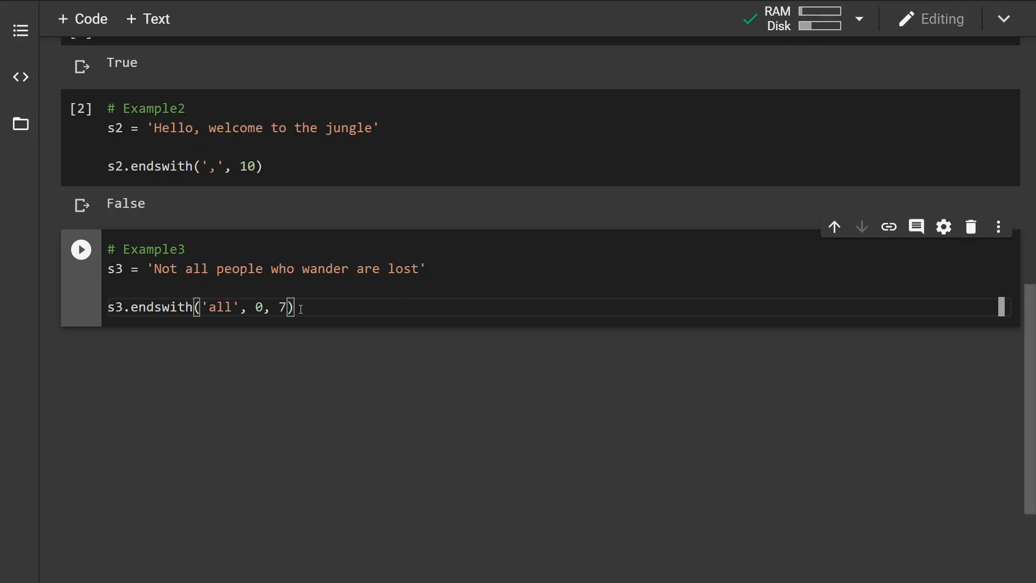
- Run the Example3 endswith() cell, which outputs True
left_click(81, 249)
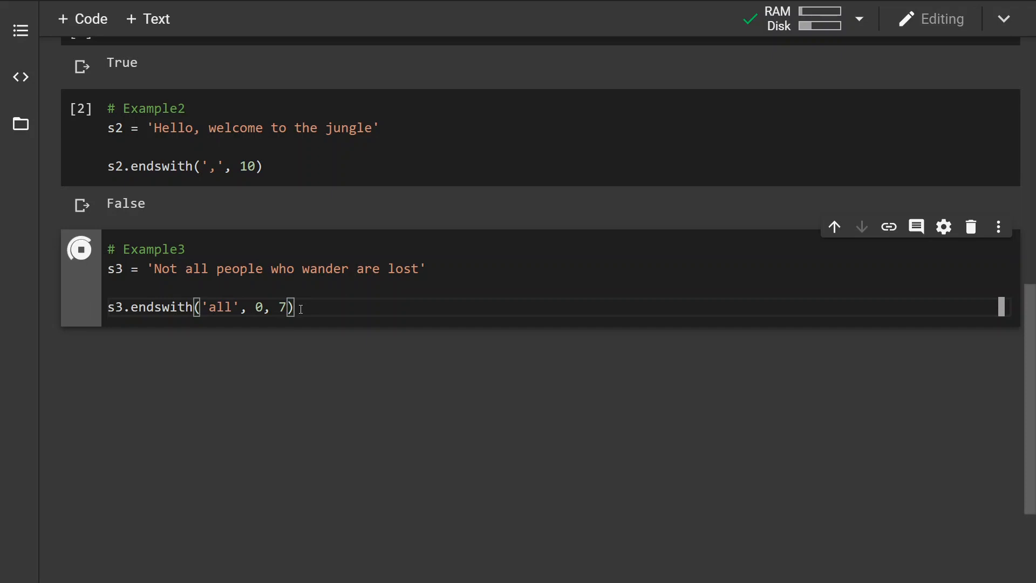
left_click(80, 249)
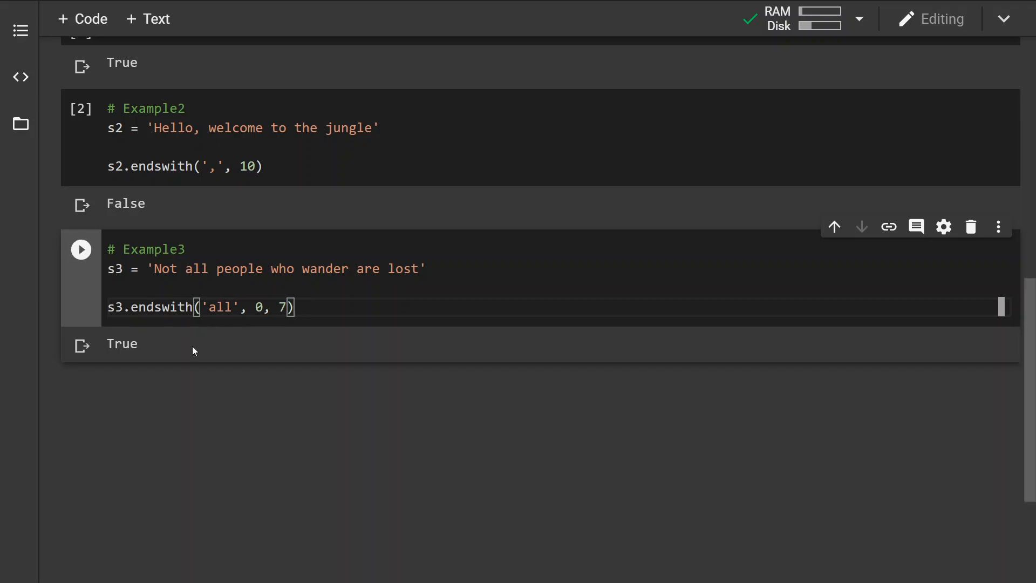